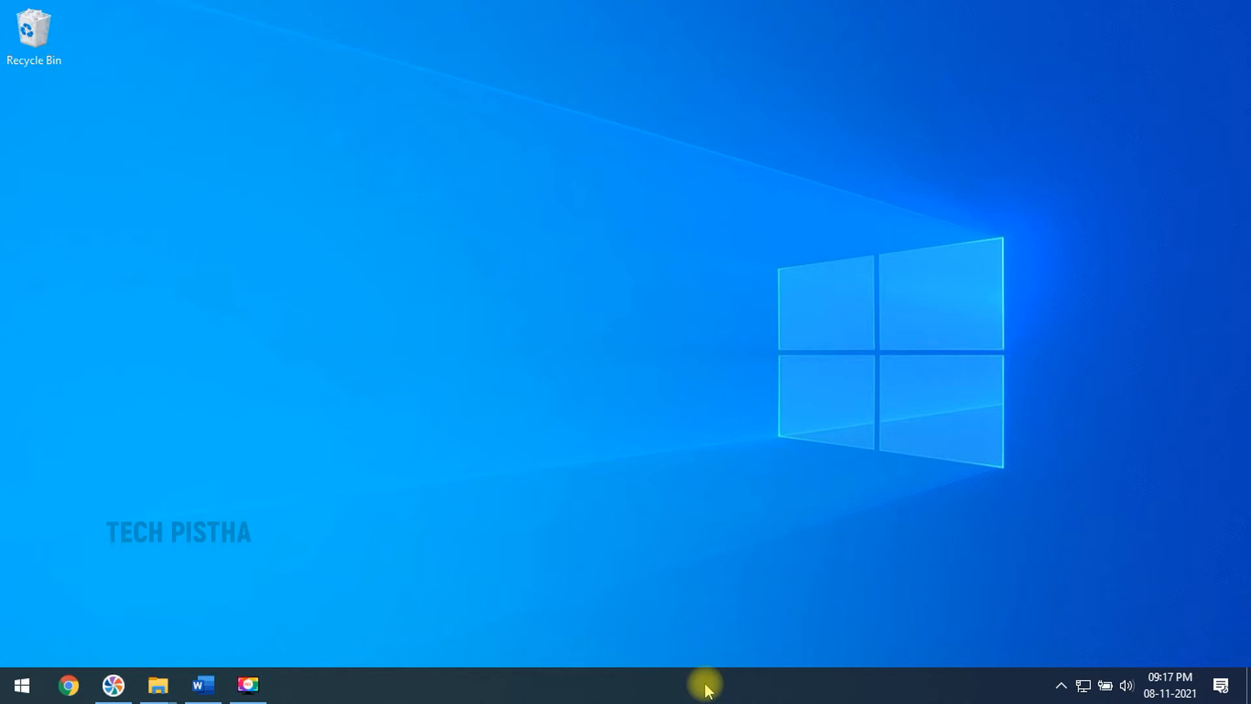
pyautogui.moveTo(836, 693)
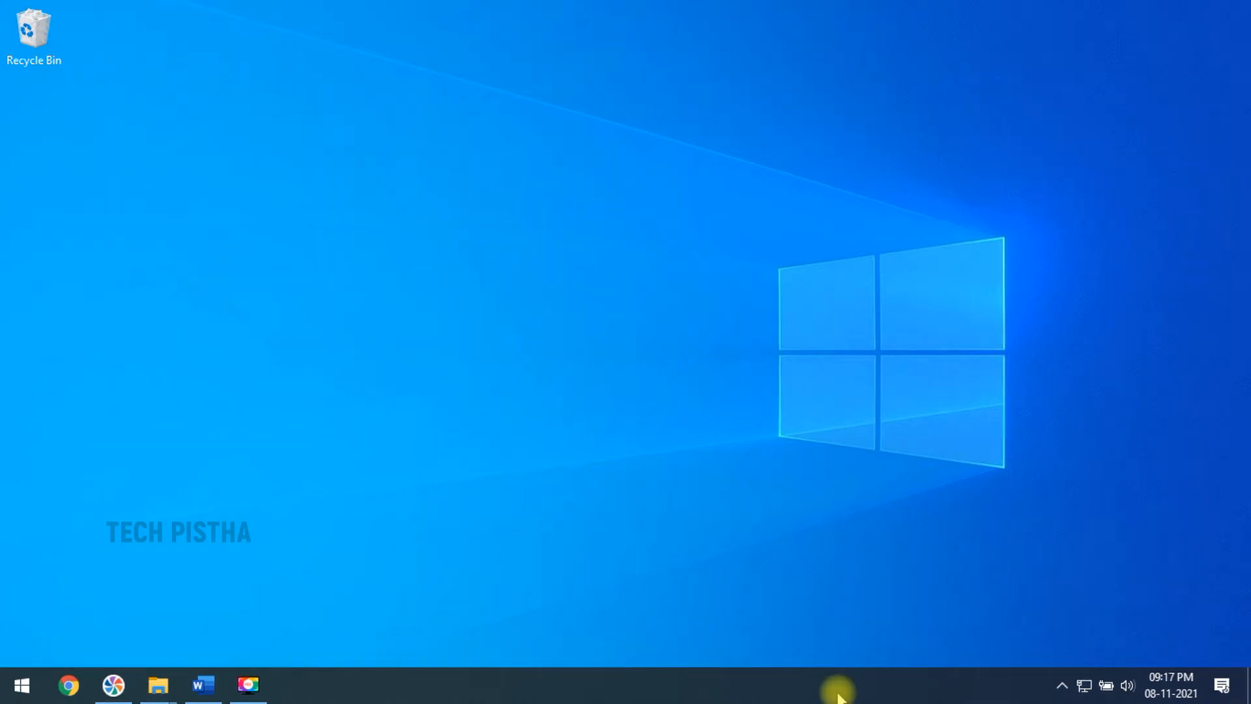
# Launch Task Manager from the taskbar menu and view the Intel Core i5-6200U CPU performance page
pyautogui.rightClick(838, 685)
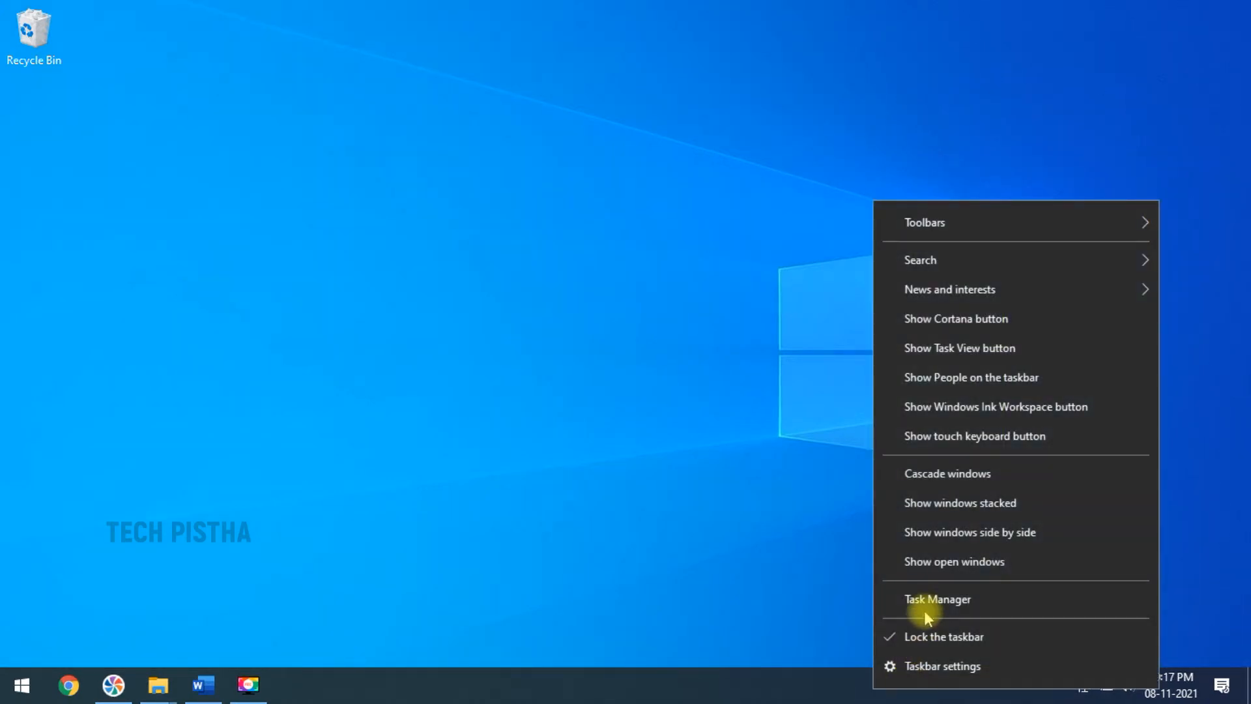
pyautogui.moveTo(937, 599)
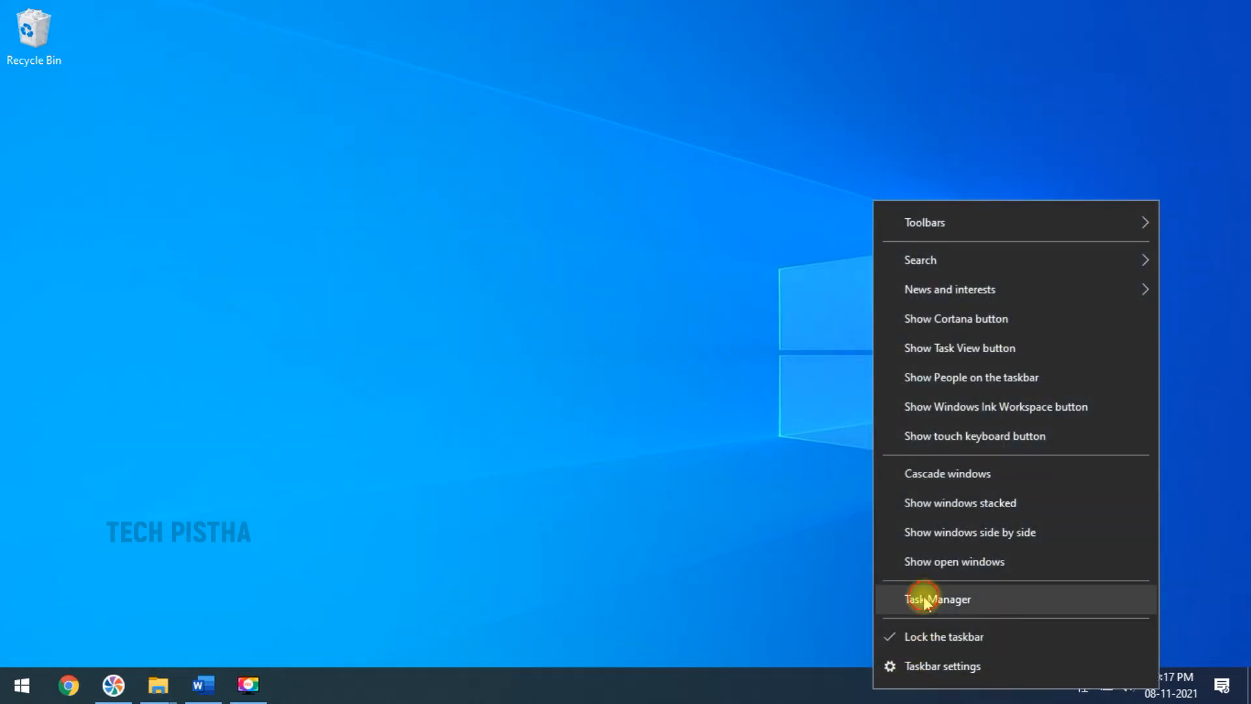
pyautogui.click(937, 598)
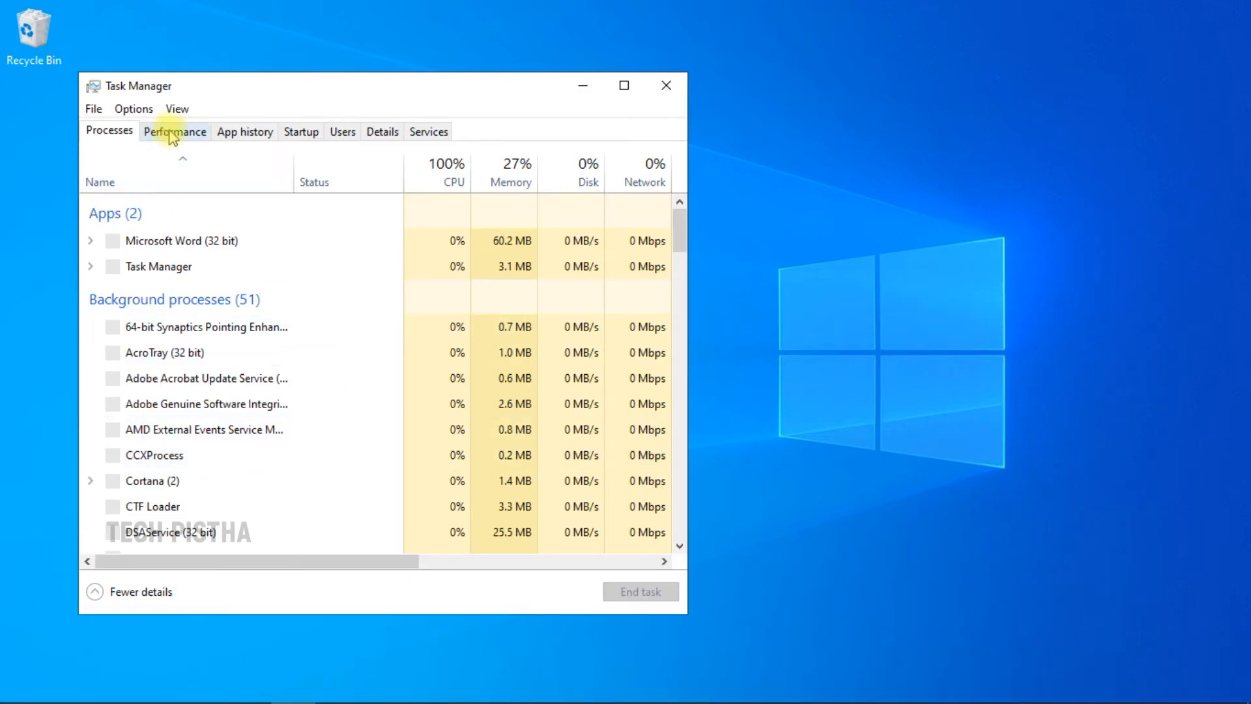
pyautogui.click(174, 131)
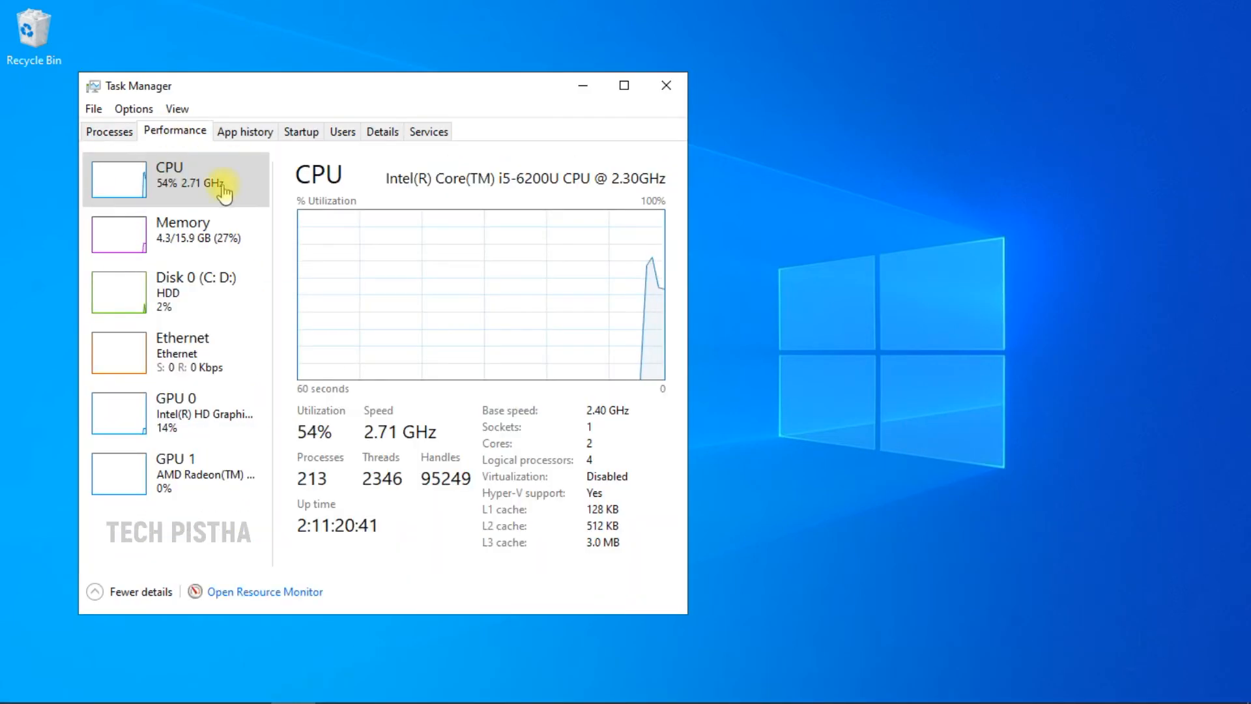